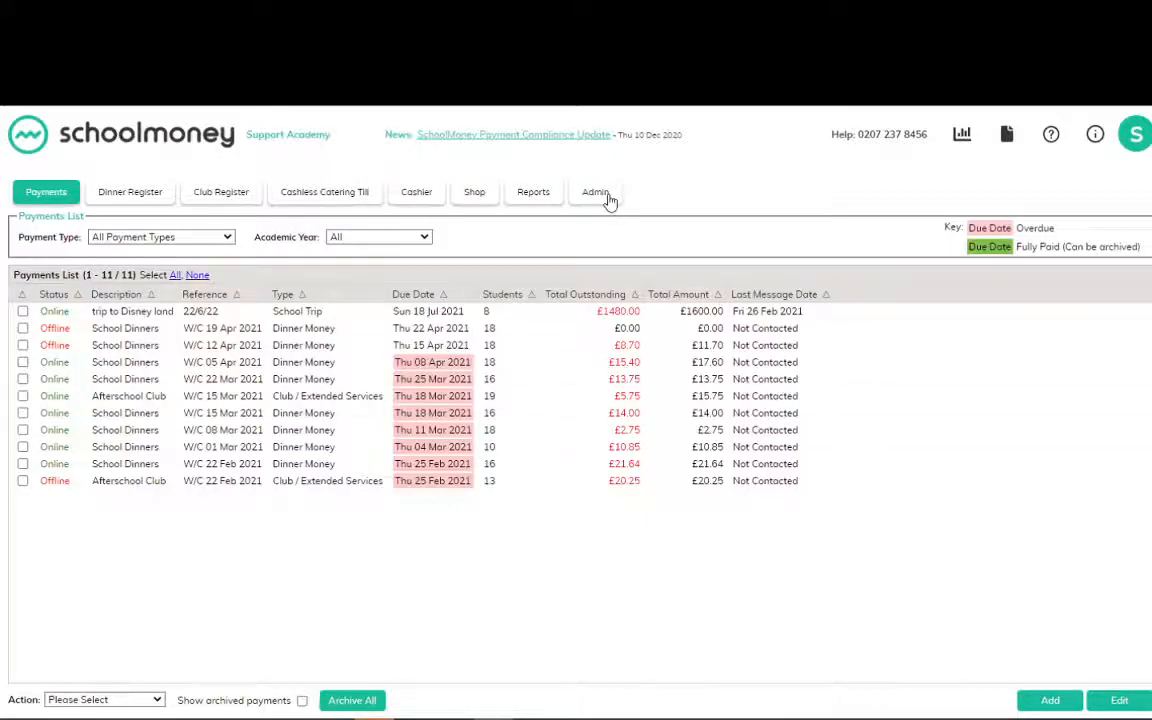
# Go to the Dinners section of Admin and bring up the Dinner Items list.
pyautogui.click(596, 192)
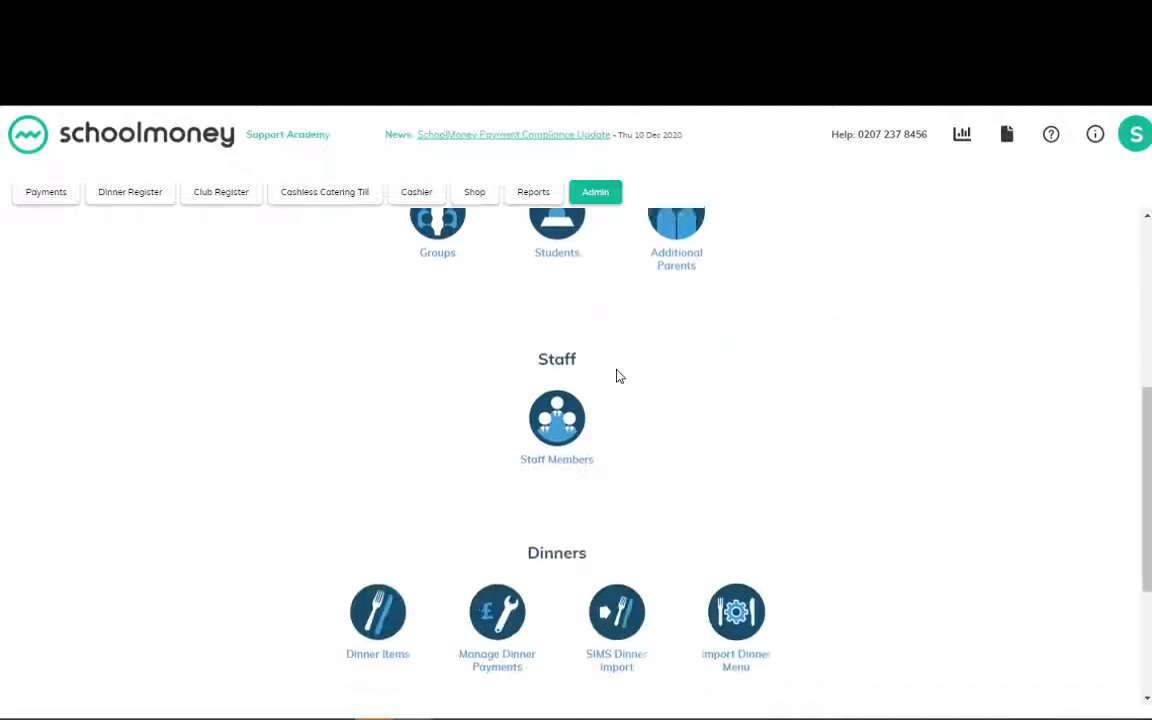
pyautogui.scroll(-3)
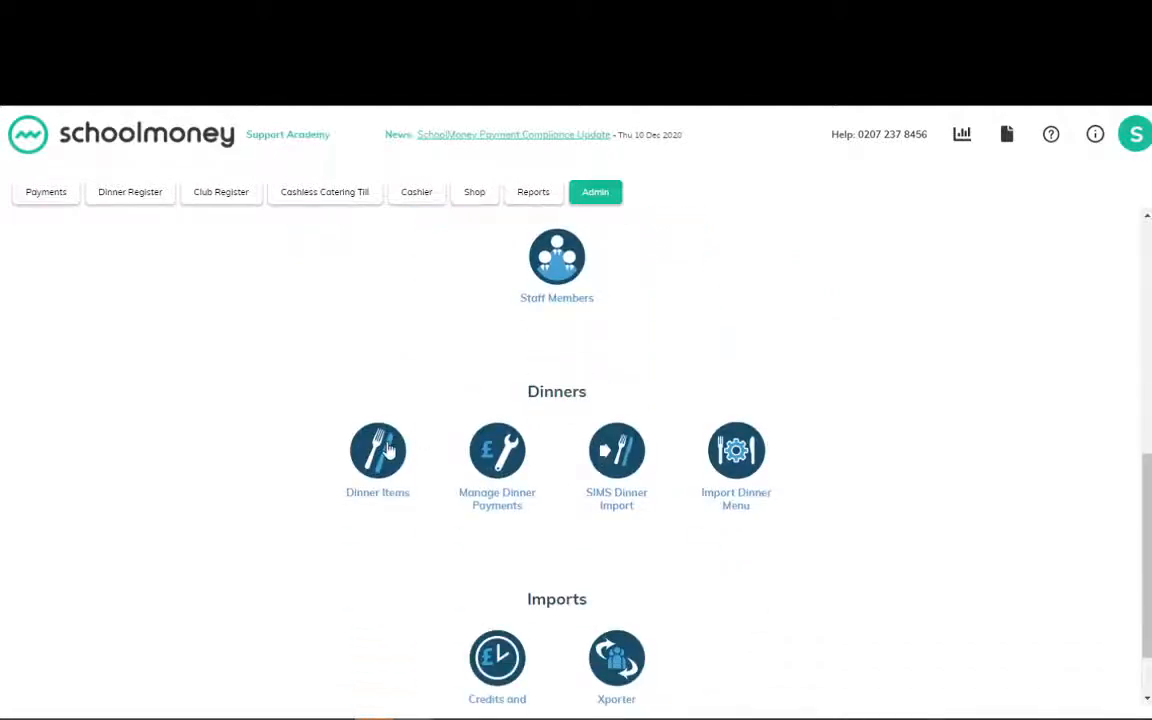
pyautogui.click(378, 452)
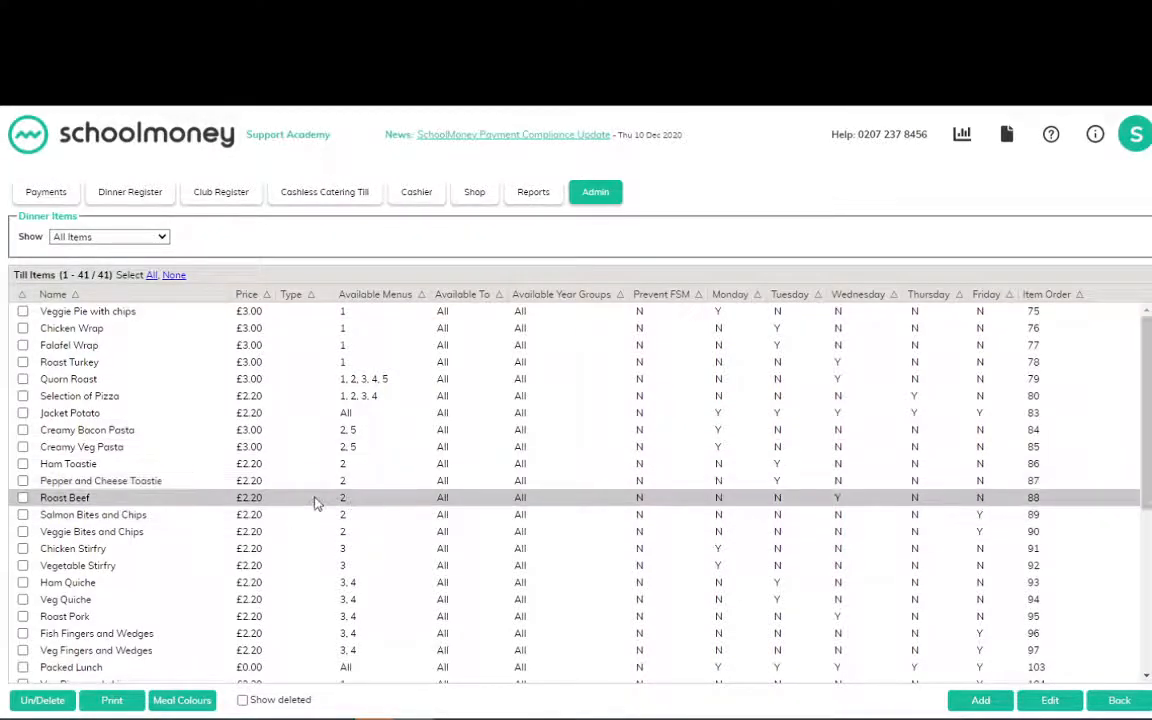
# Assign Roast Beef the MEAT meal colour and save it, confirming the alert.
pyautogui.click(1048, 700)
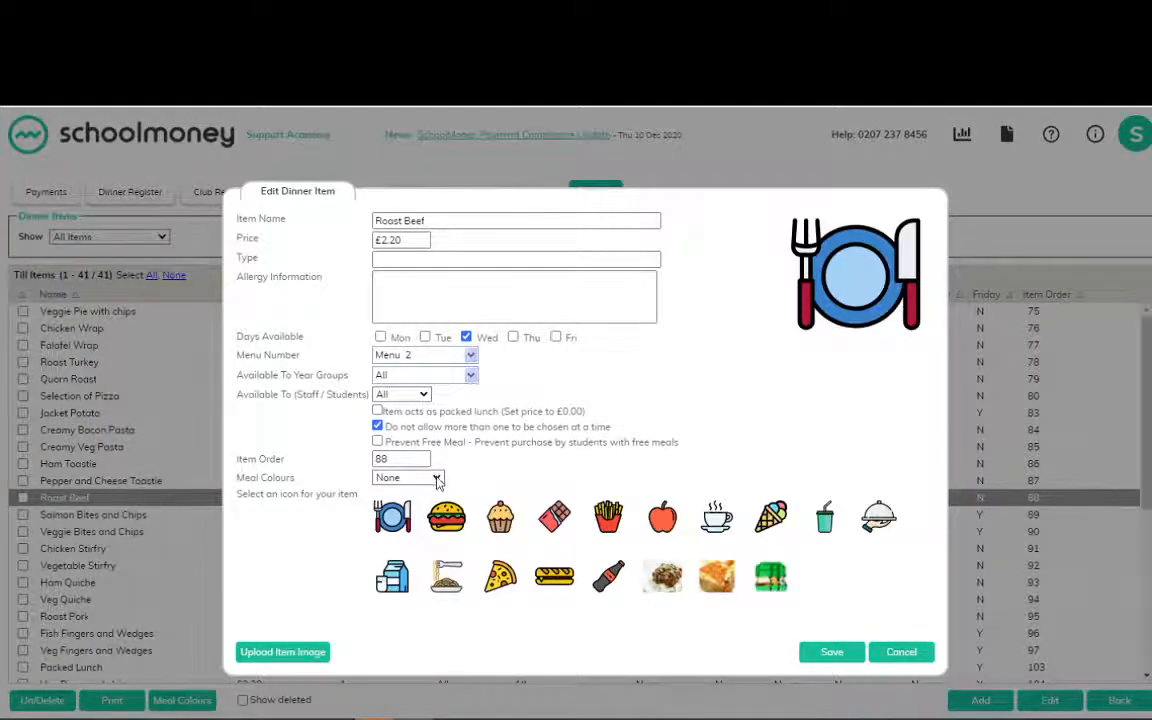
pyautogui.click(408, 476)
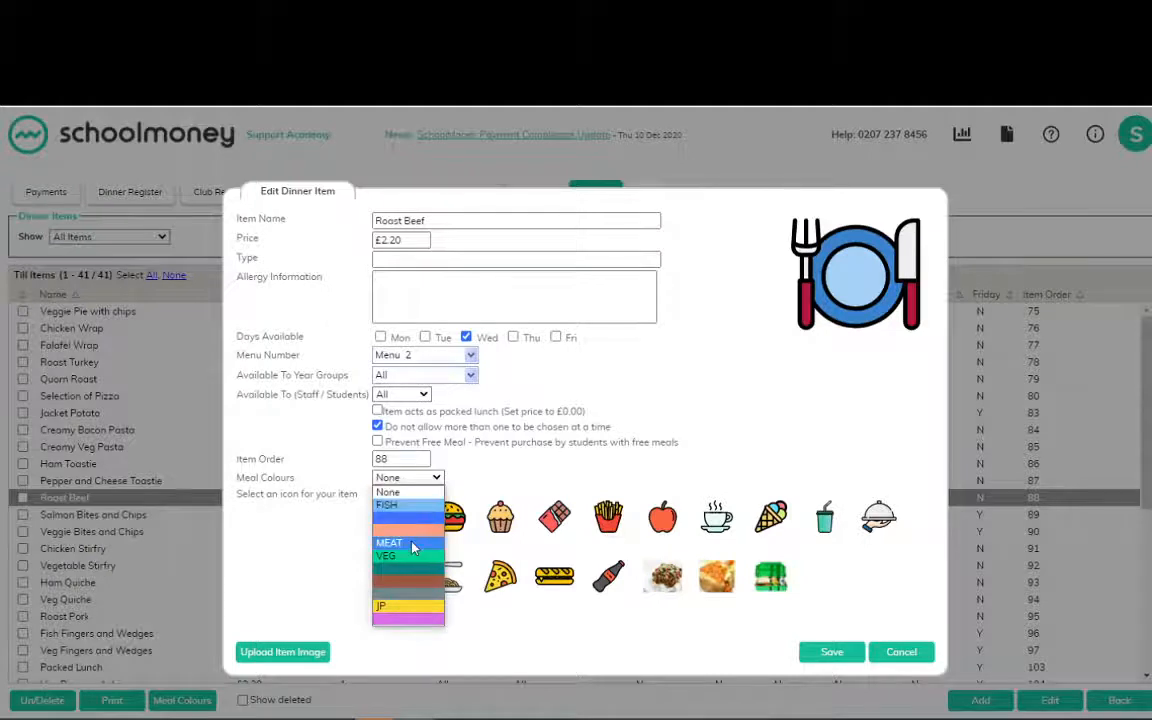
pyautogui.click(388, 542)
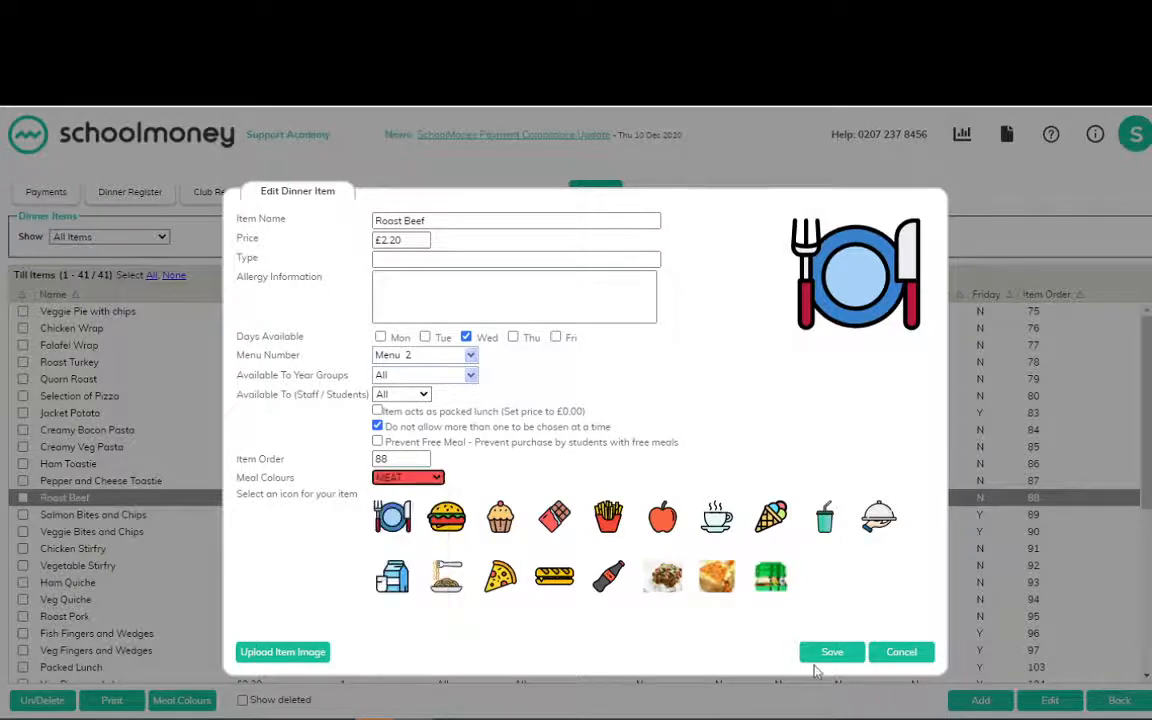
pyautogui.click(832, 652)
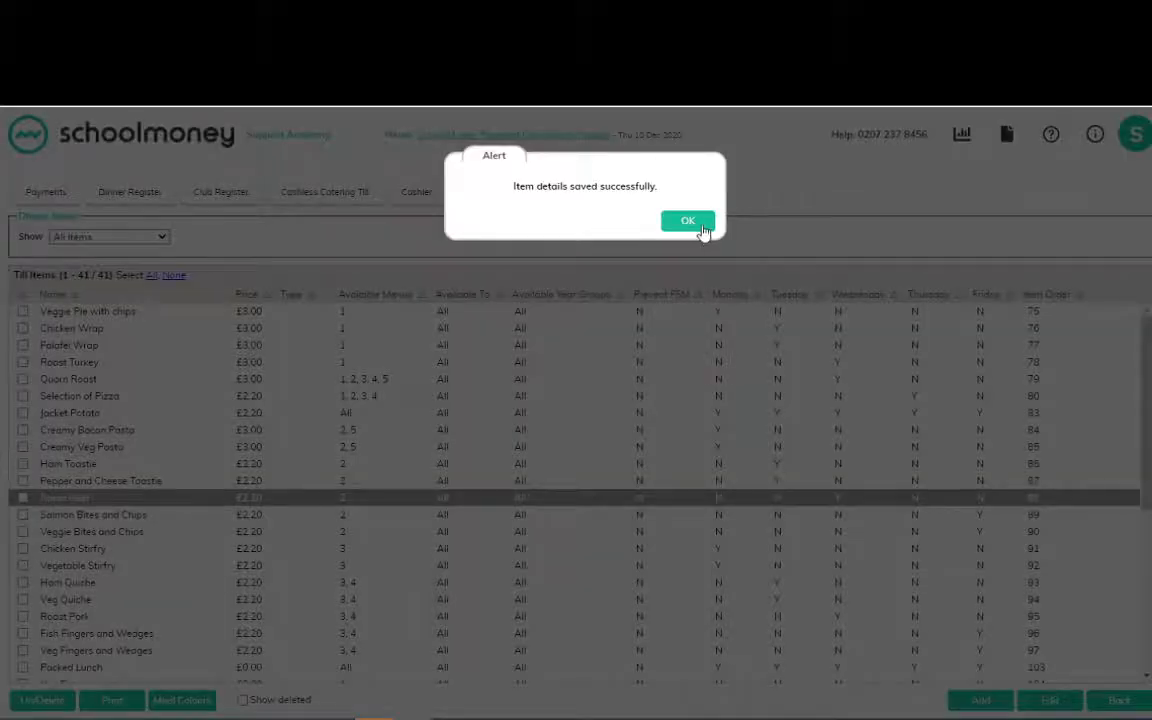
pyautogui.click(688, 220)
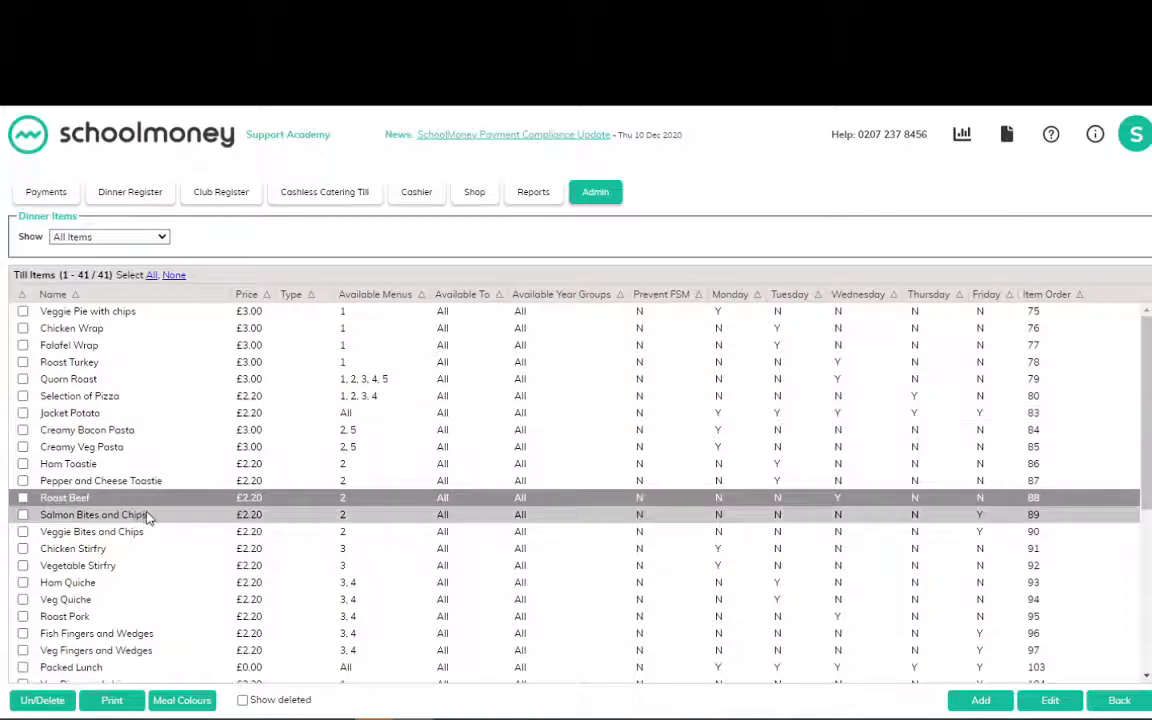
# Assign Salmon Bites and Chips the FISH meal colour and save it.
pyautogui.click(1048, 700)
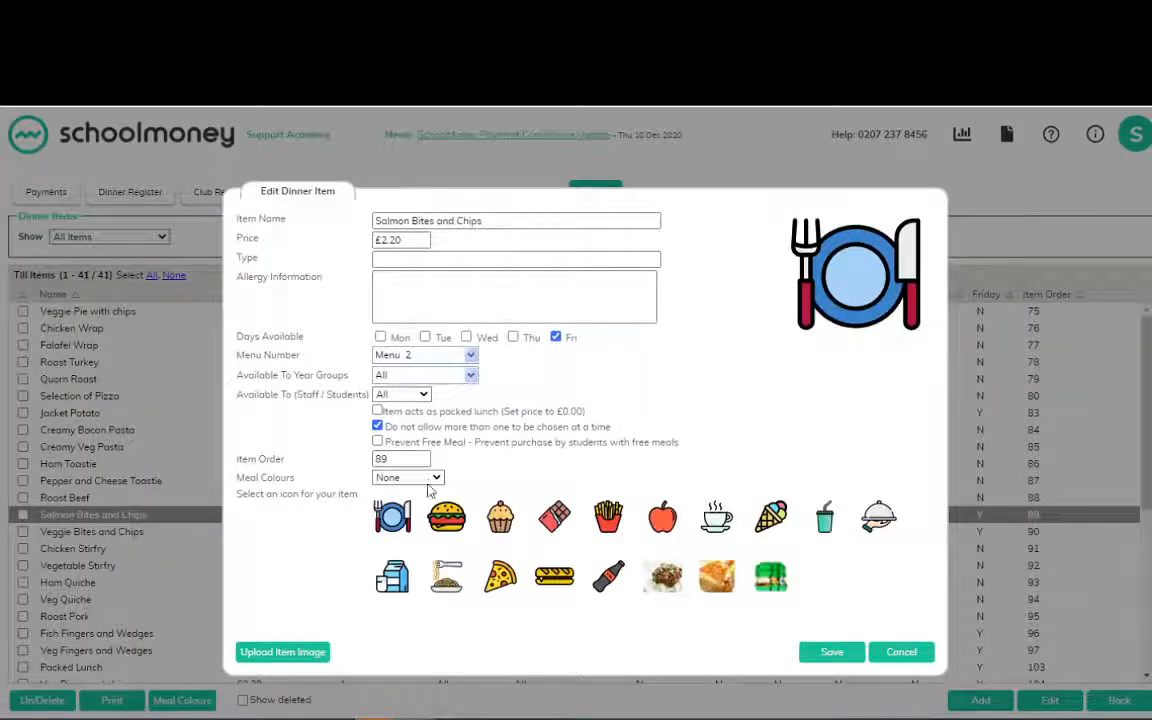
pyautogui.click(408, 476)
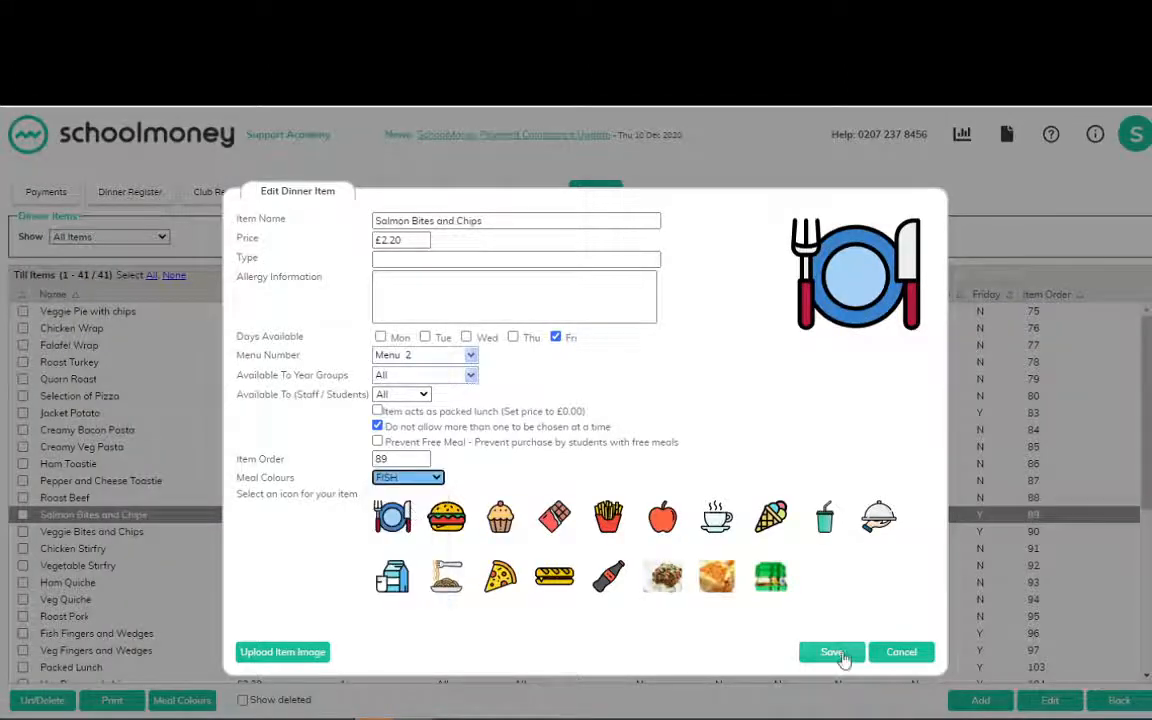
pyautogui.click(832, 652)
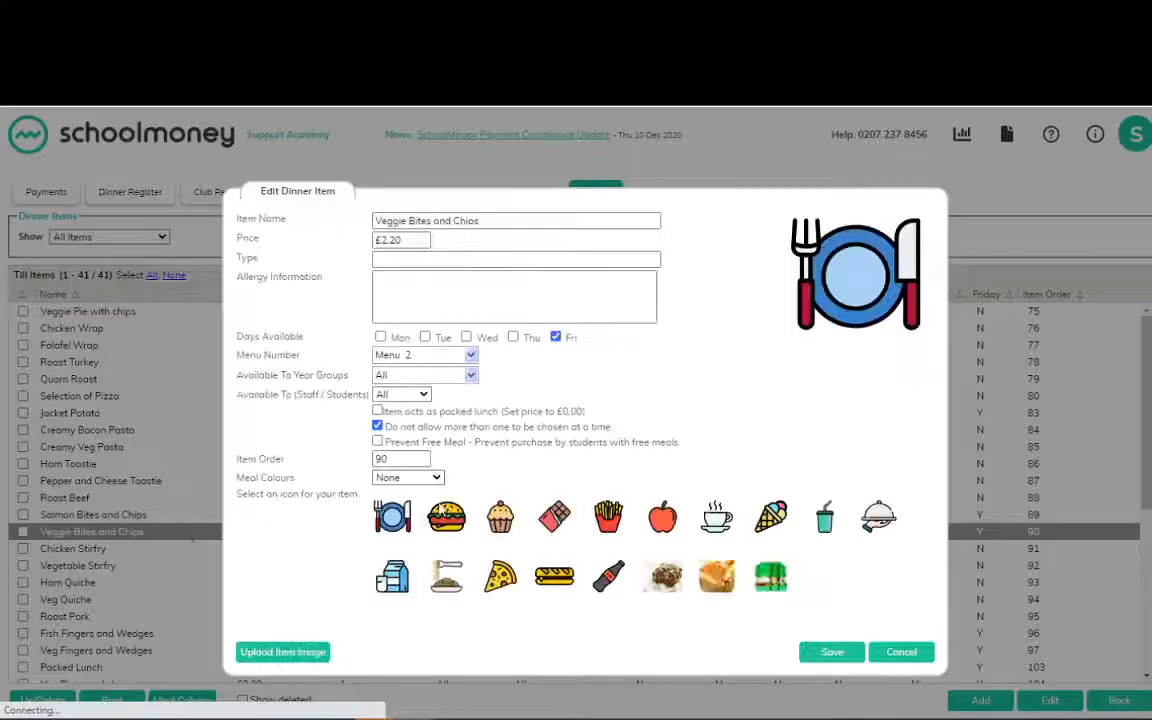
# Assign Veggie Bites and Chips the VEG meal colour and save it, confirming the alert.
pyautogui.click(436, 476)
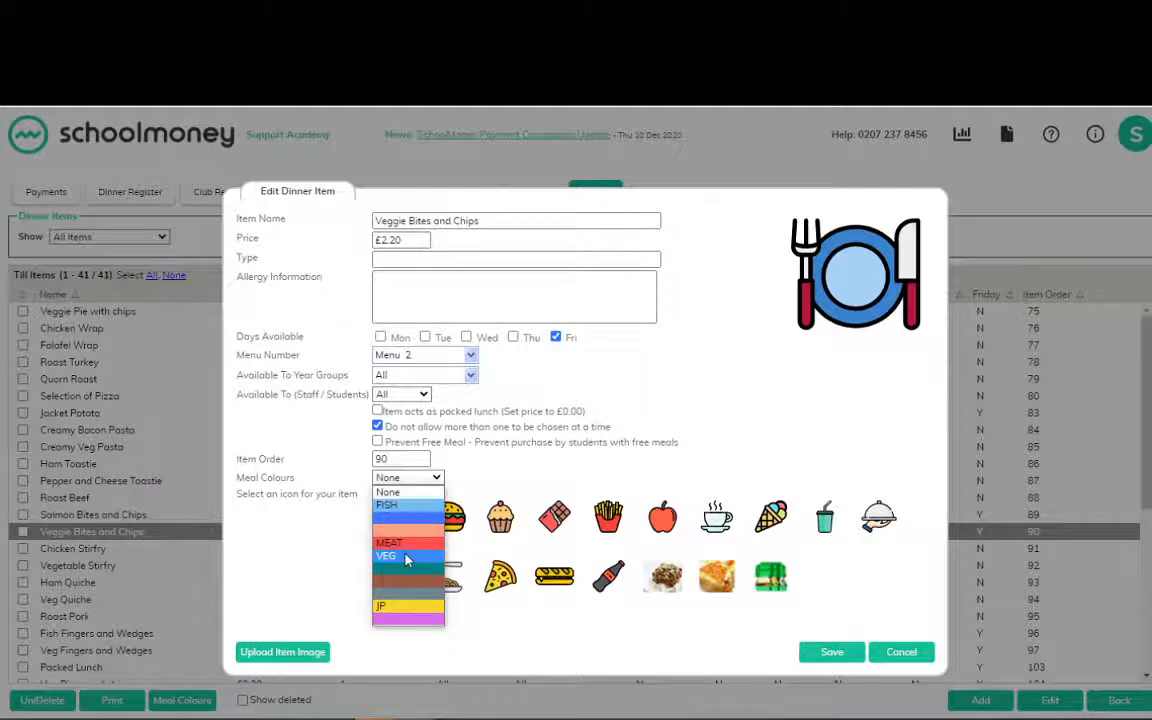
pyautogui.click(404, 556)
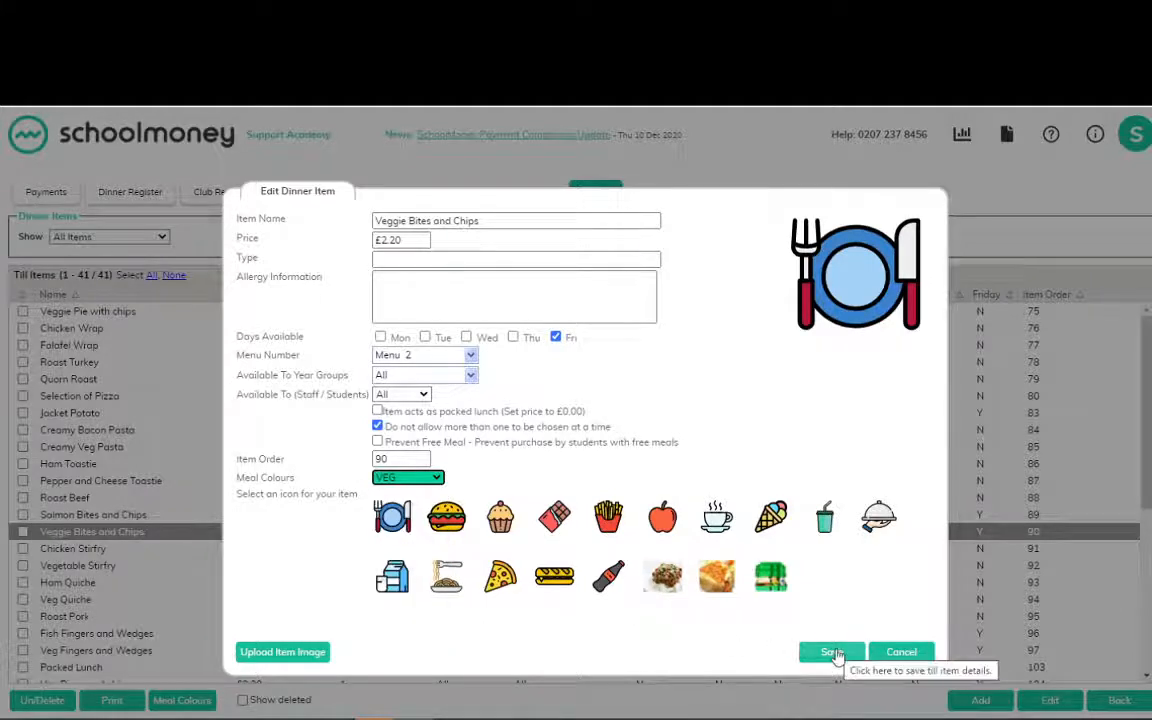
pyautogui.click(832, 652)
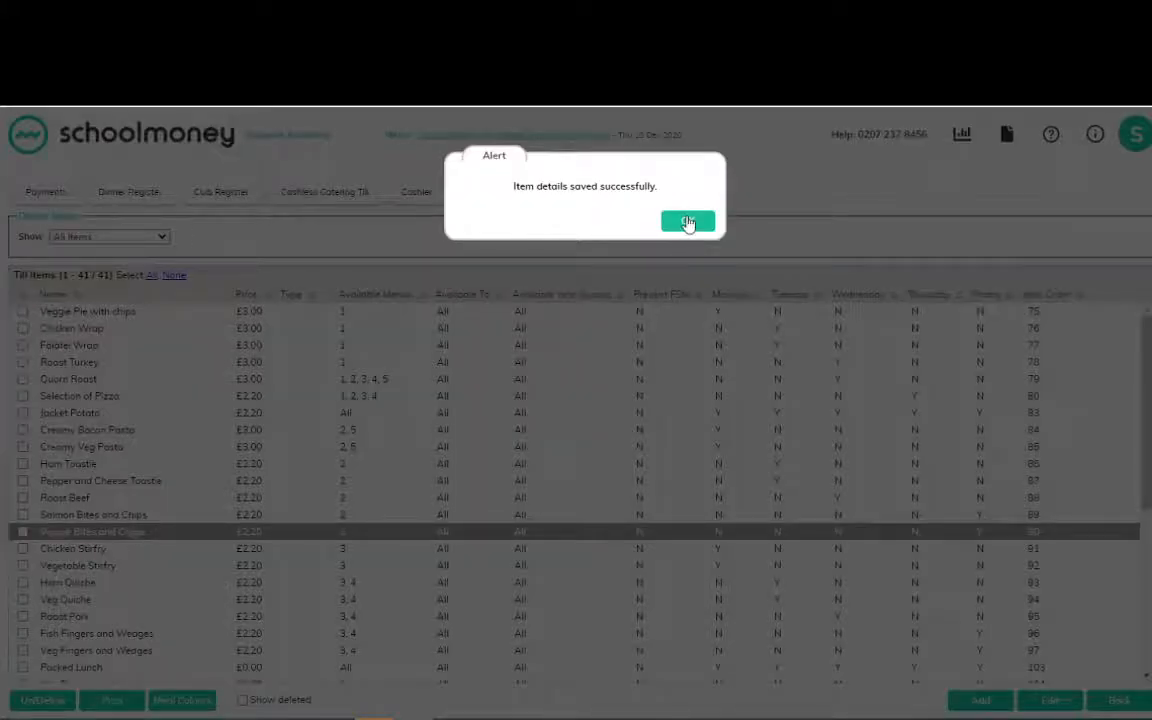
pyautogui.click(688, 220)
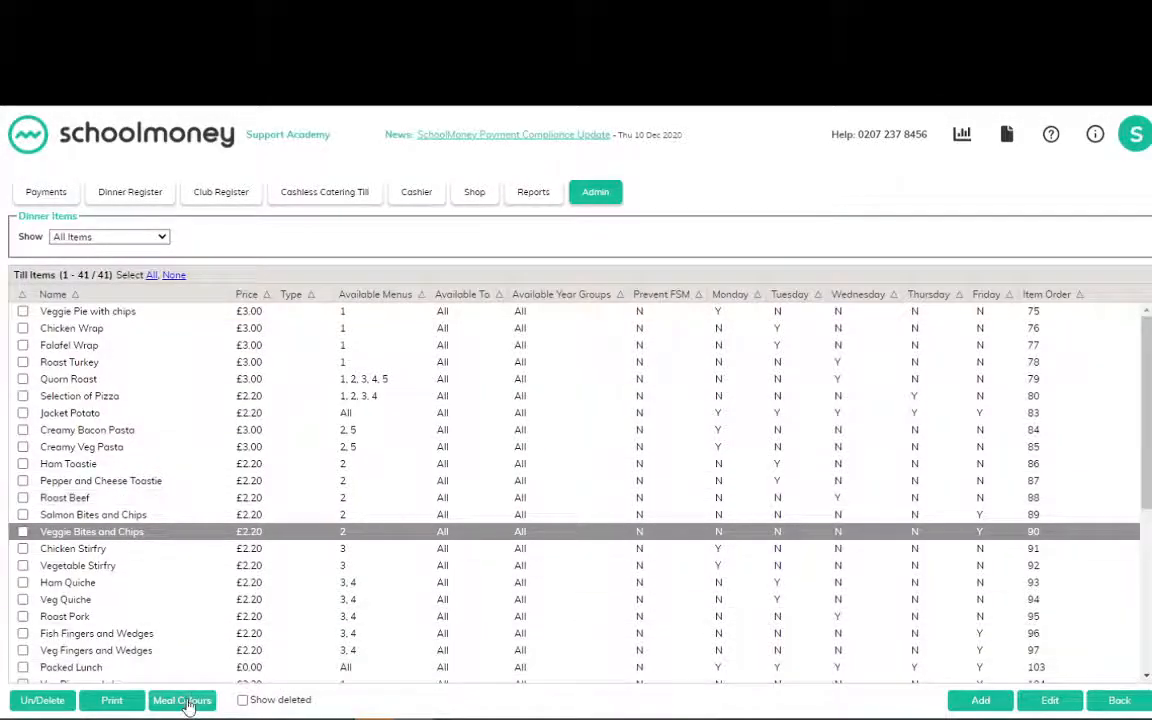
pyautogui.click(182, 700)
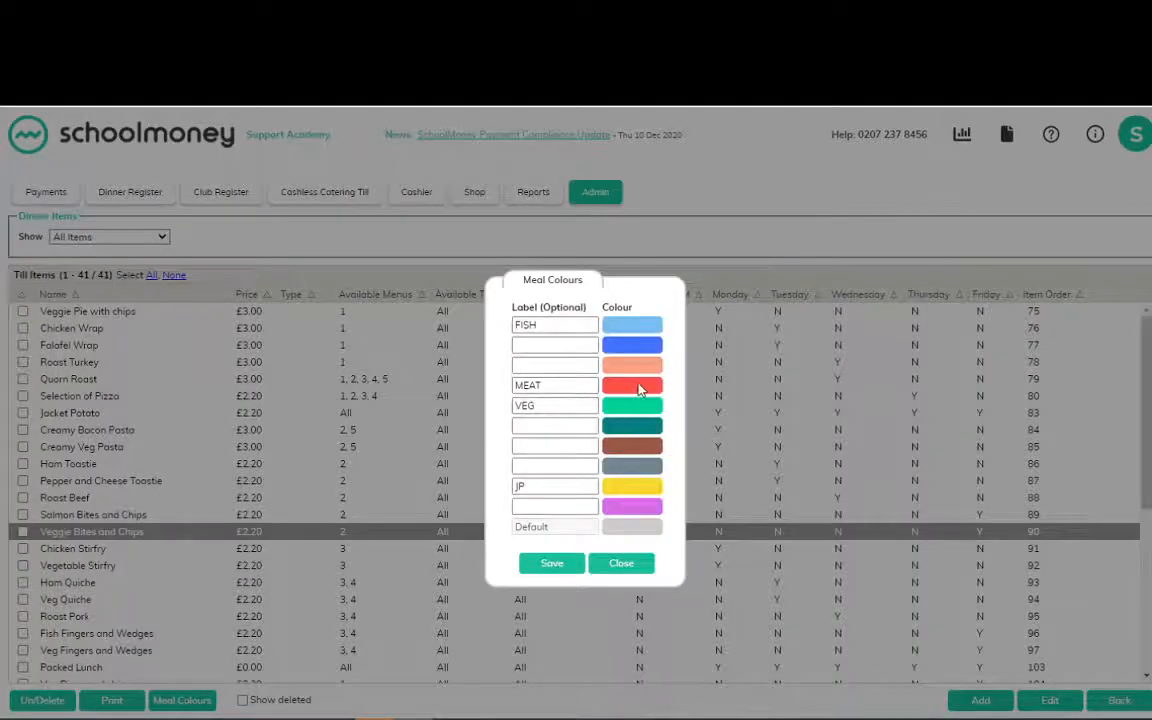
pyautogui.moveTo(622, 392)
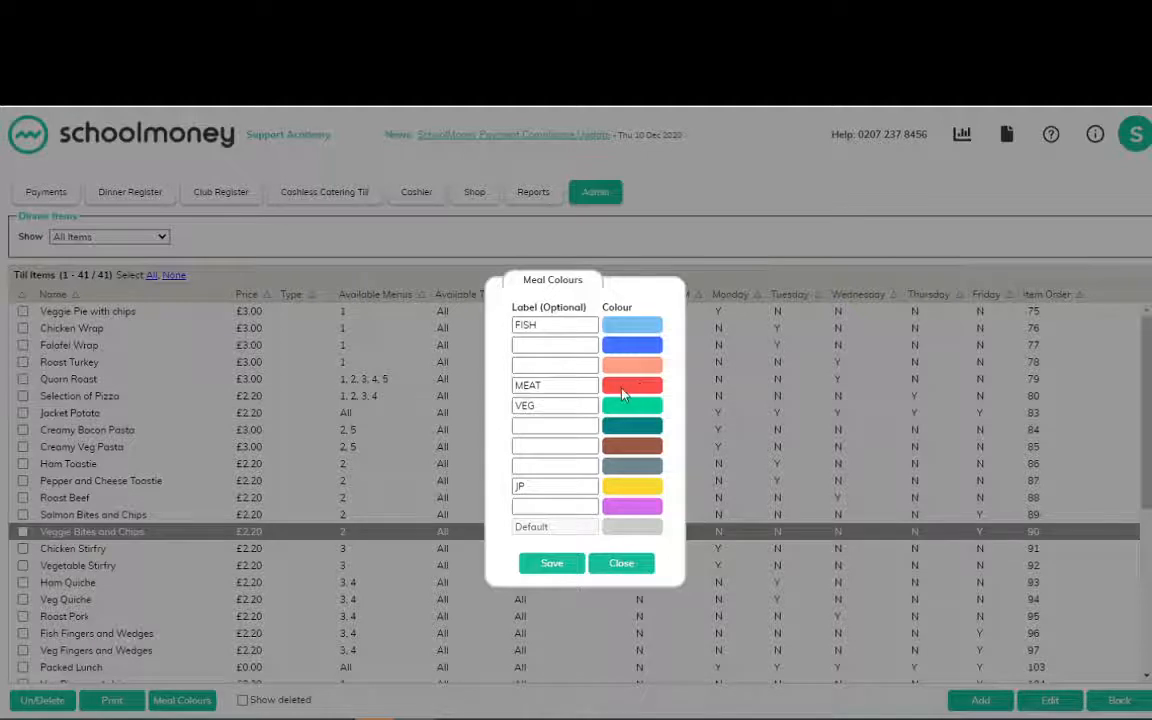
pyautogui.moveTo(552, 564)
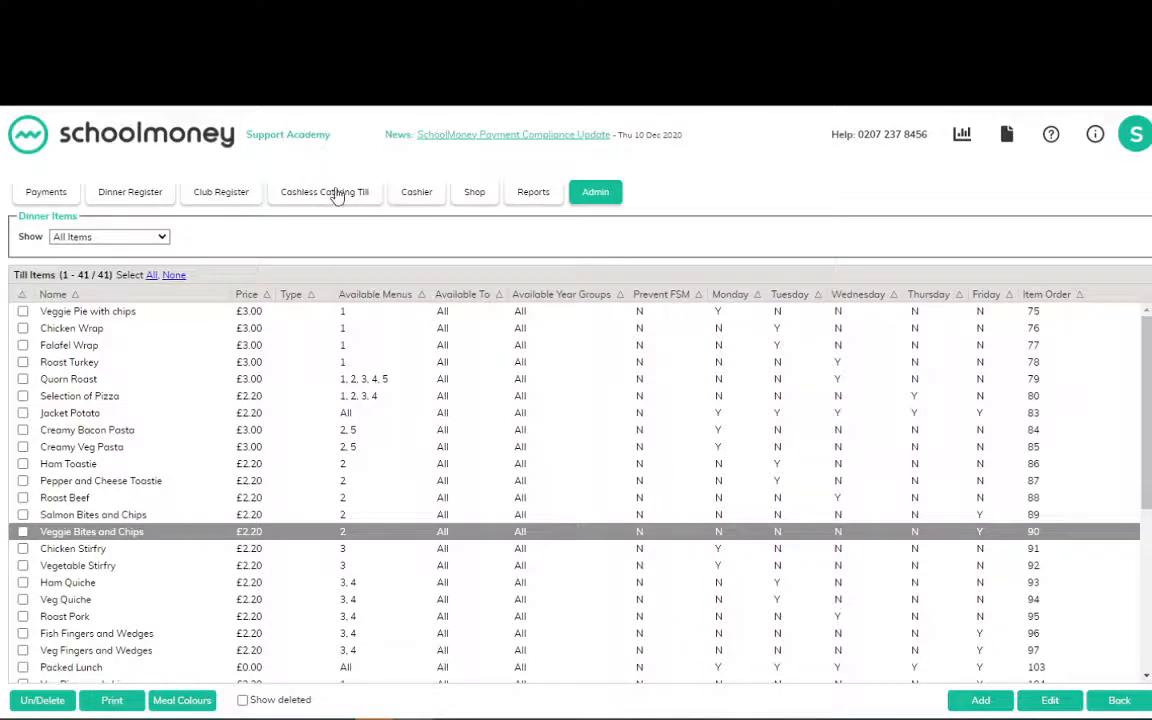
# Go to the Cashless Catering Till and show its Colour Selections screen.
pyautogui.click(324, 192)
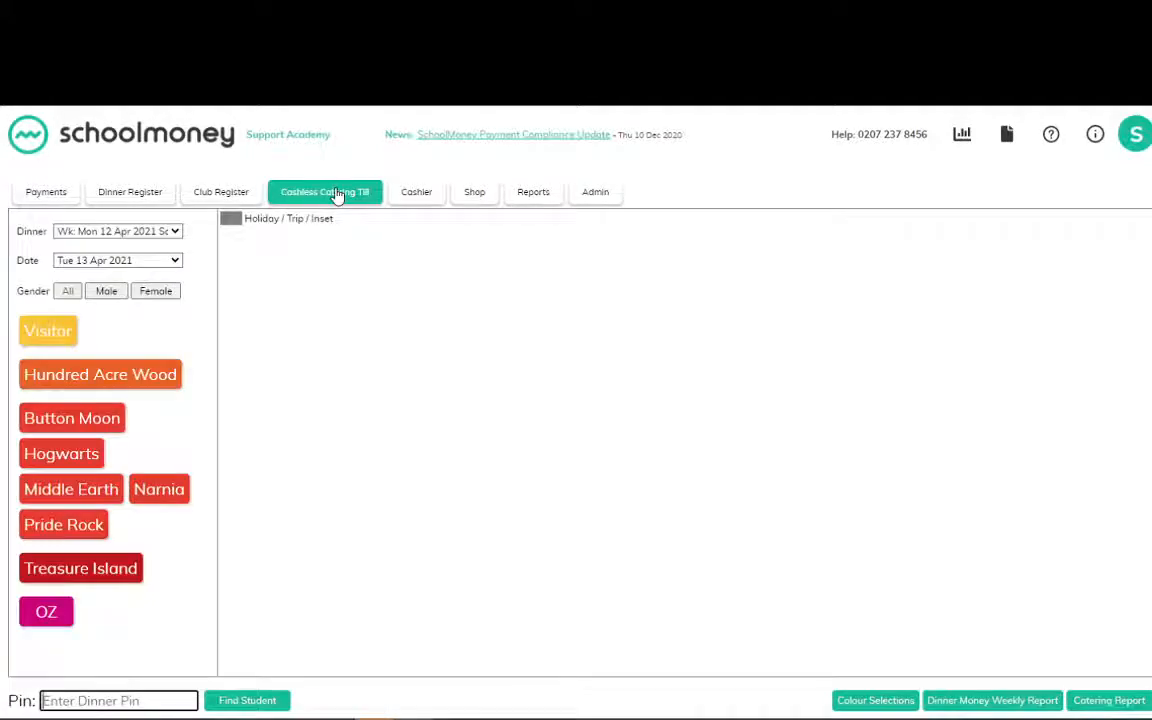
pyautogui.moveTo(132, 374)
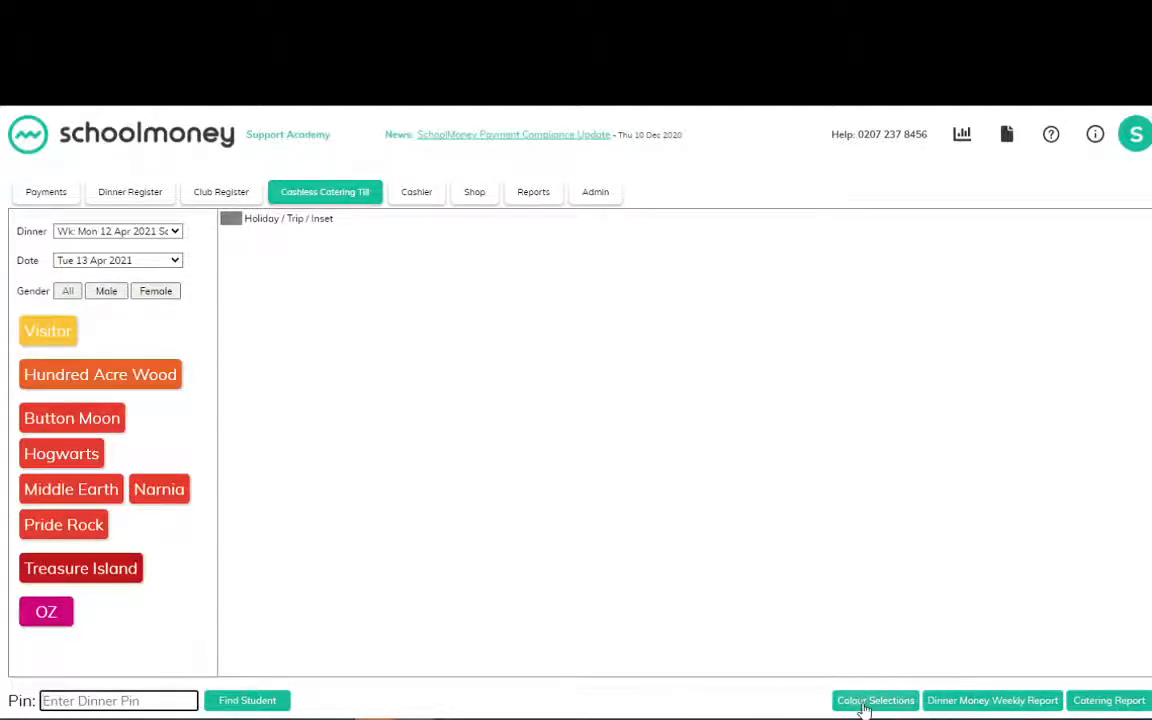
pyautogui.click(876, 700)
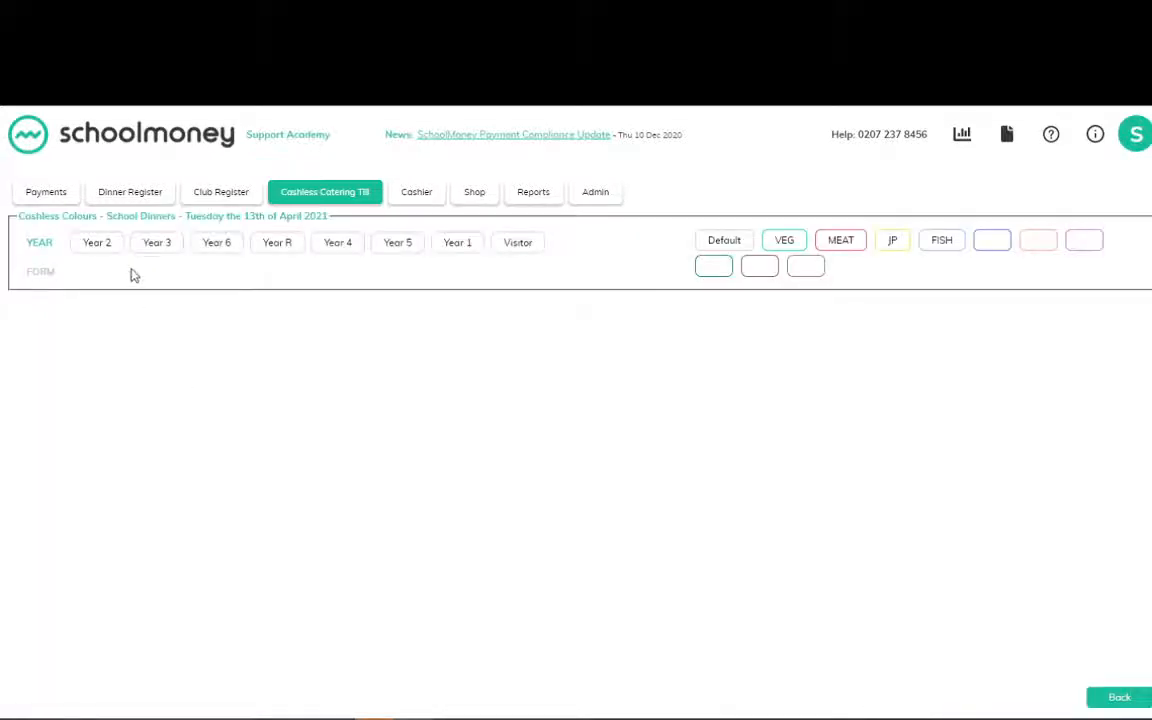
# Filter the colour selections to Year 3 pupils in the Pride Rock form.
pyautogui.click(156, 242)
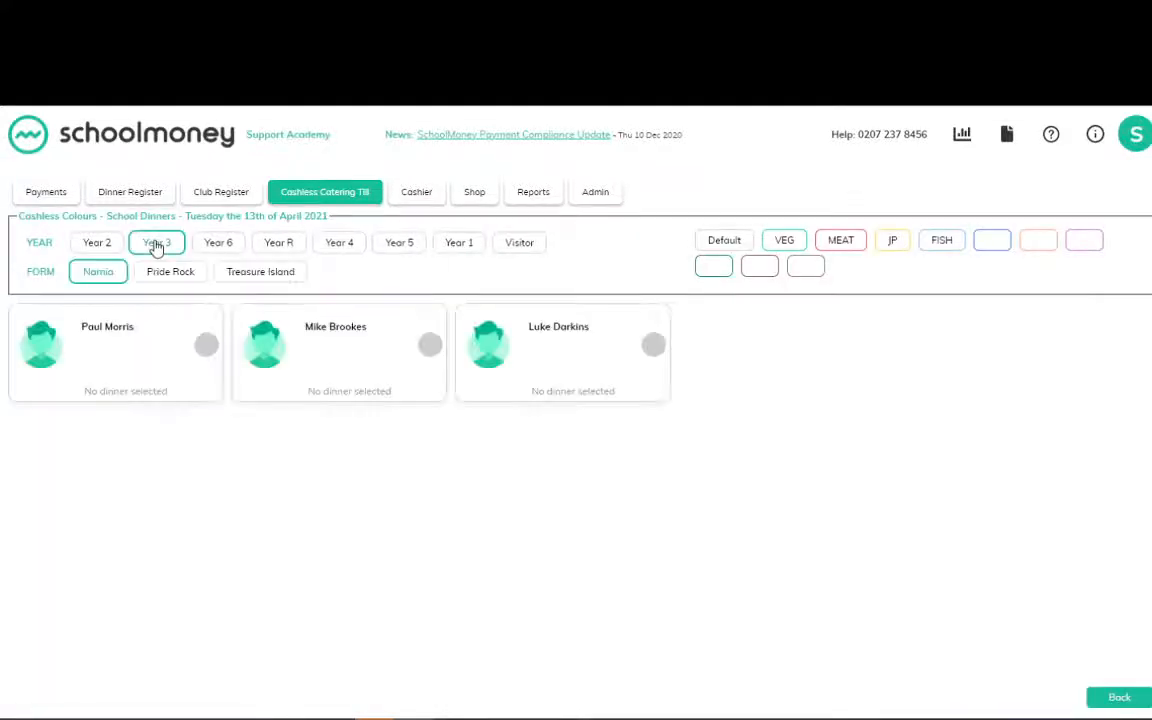
pyautogui.click(156, 242)
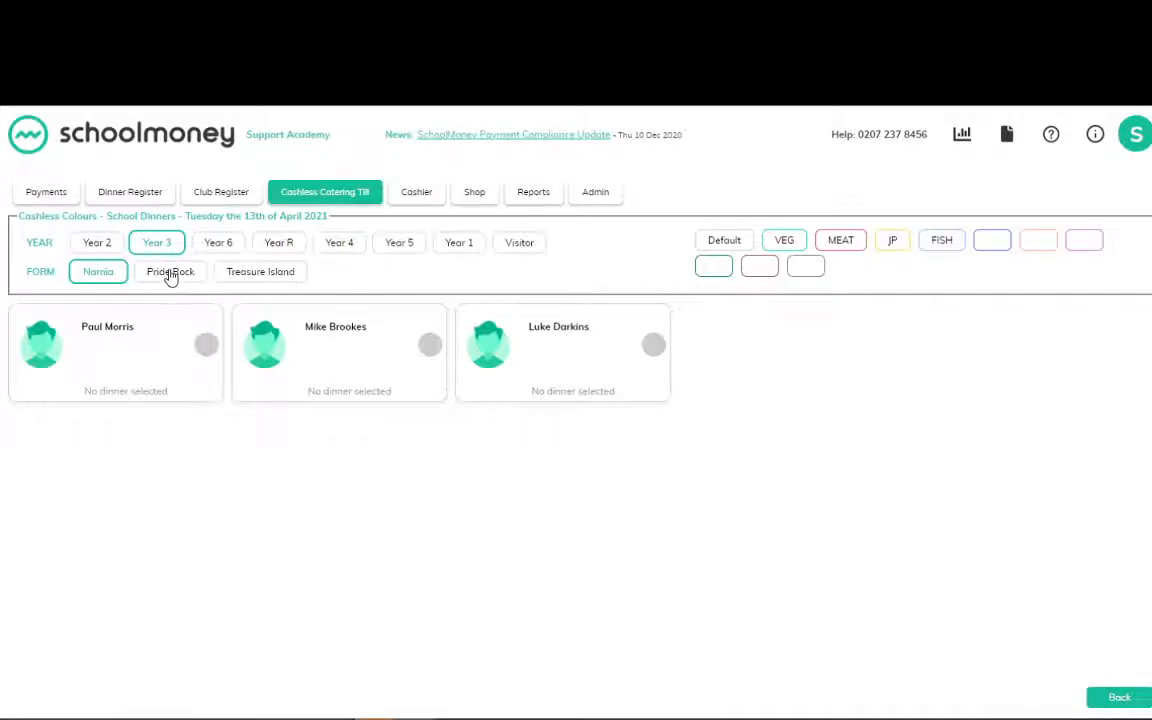
pyautogui.click(168, 272)
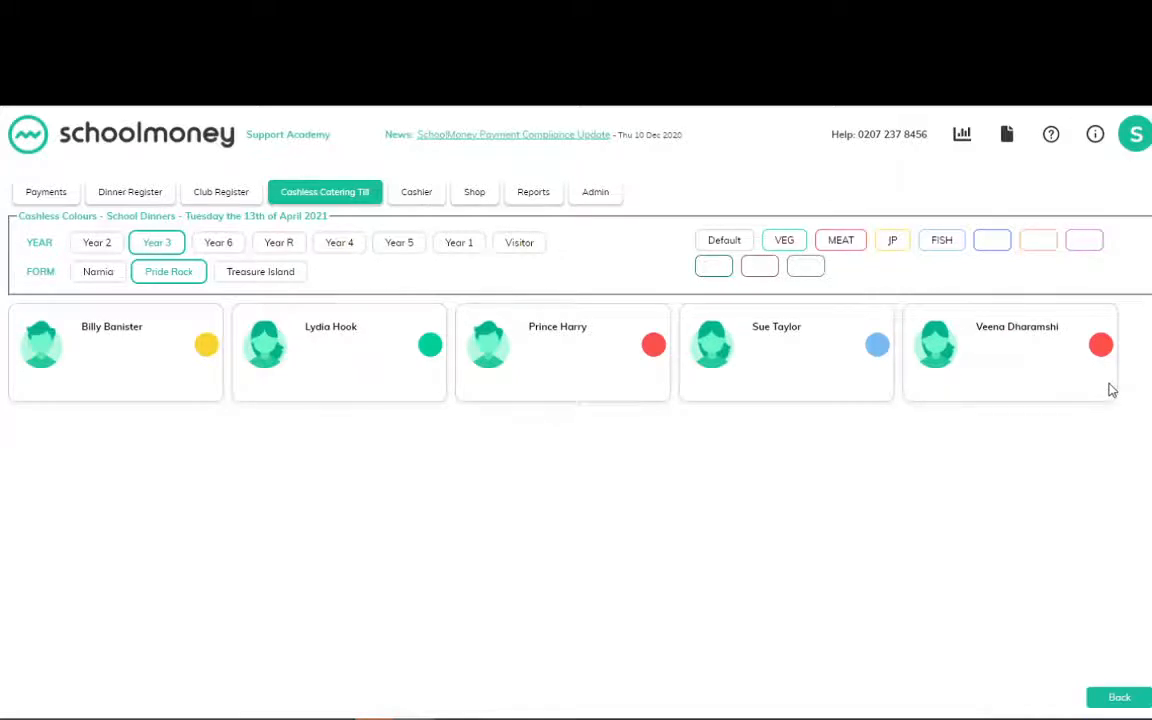
pyautogui.moveTo(1080, 420)
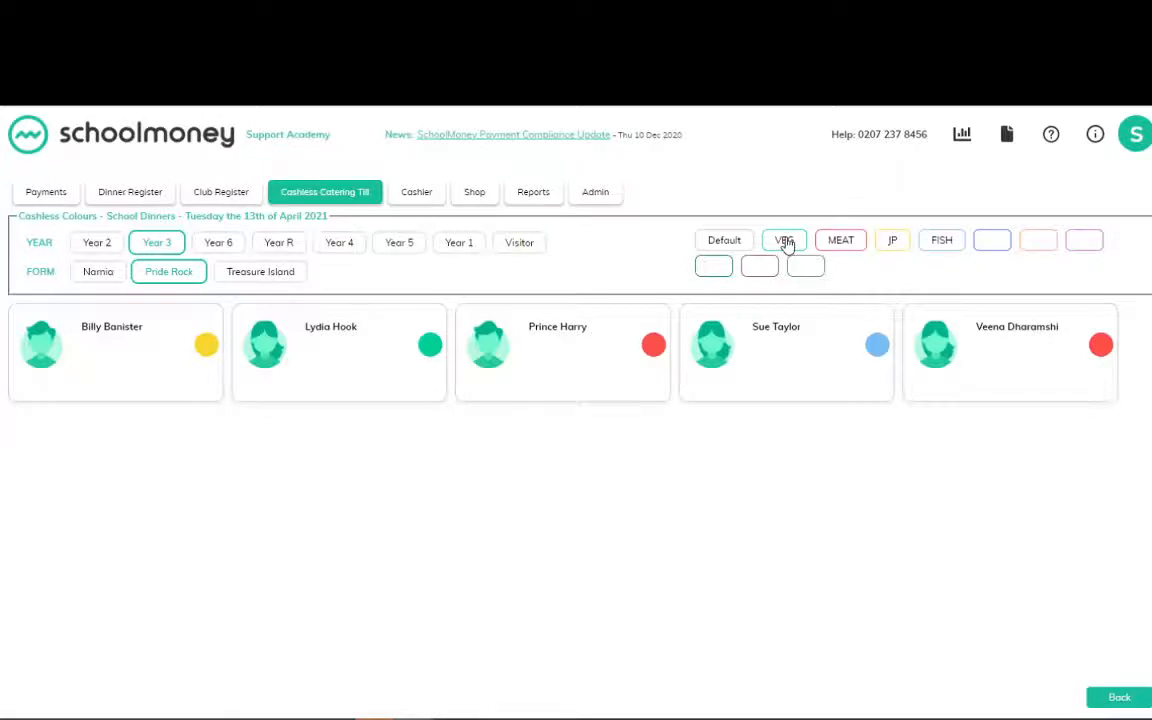
# Toggle the VEG, MEAT, JP and FISH labels until all five Pride Rock pupils show.
pyautogui.click(784, 240)
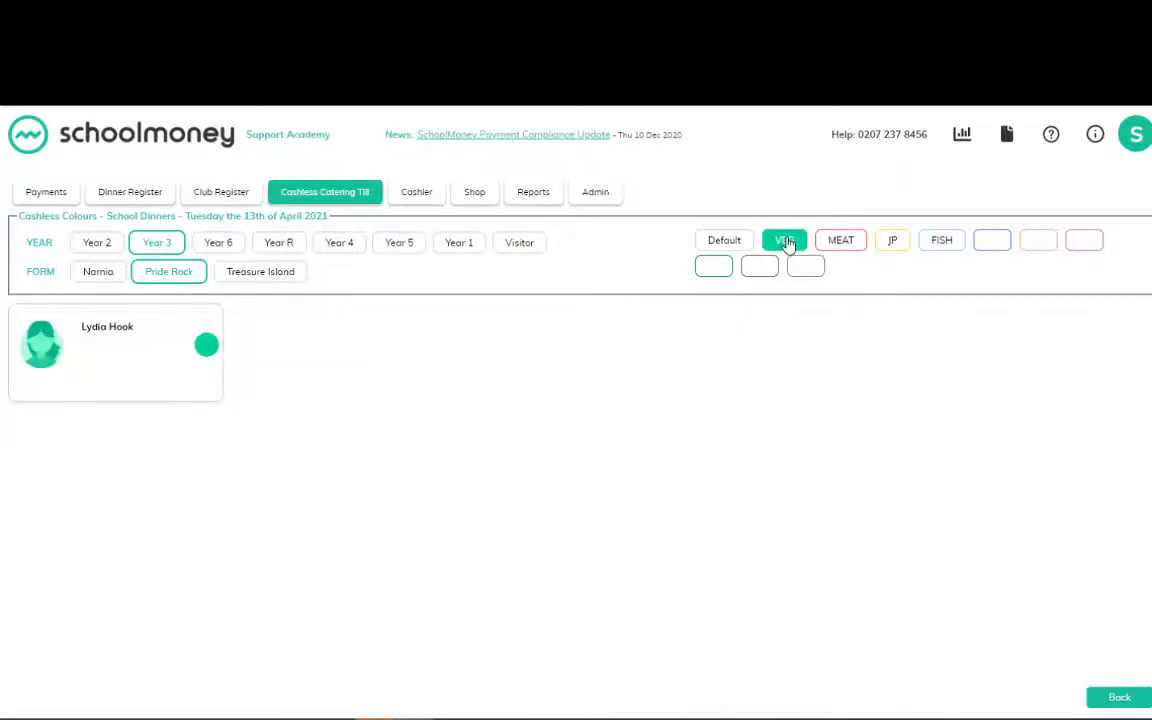
pyautogui.click(784, 240)
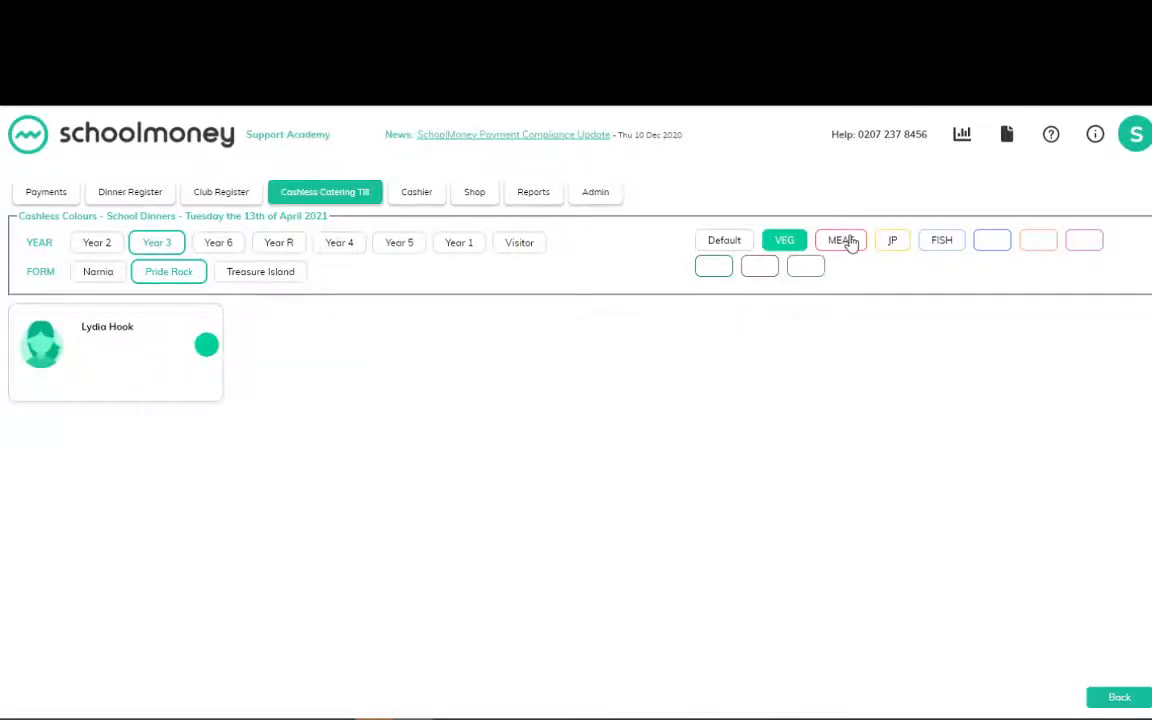
pyautogui.click(840, 240)
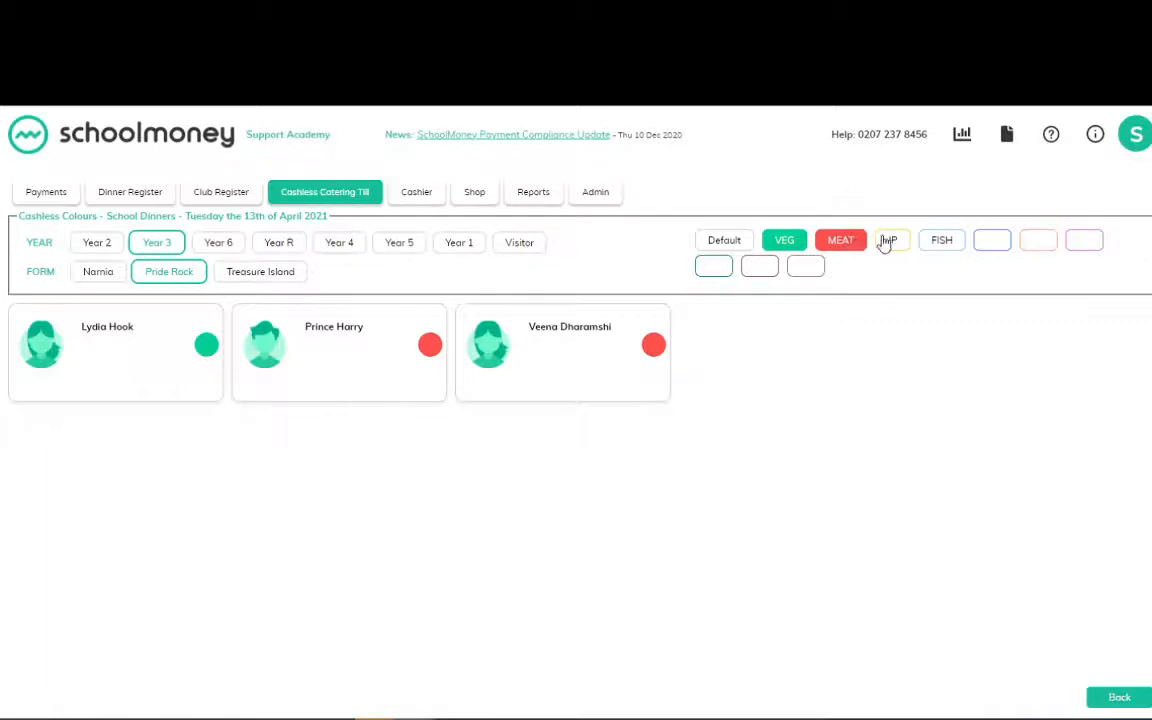
pyautogui.click(940, 240)
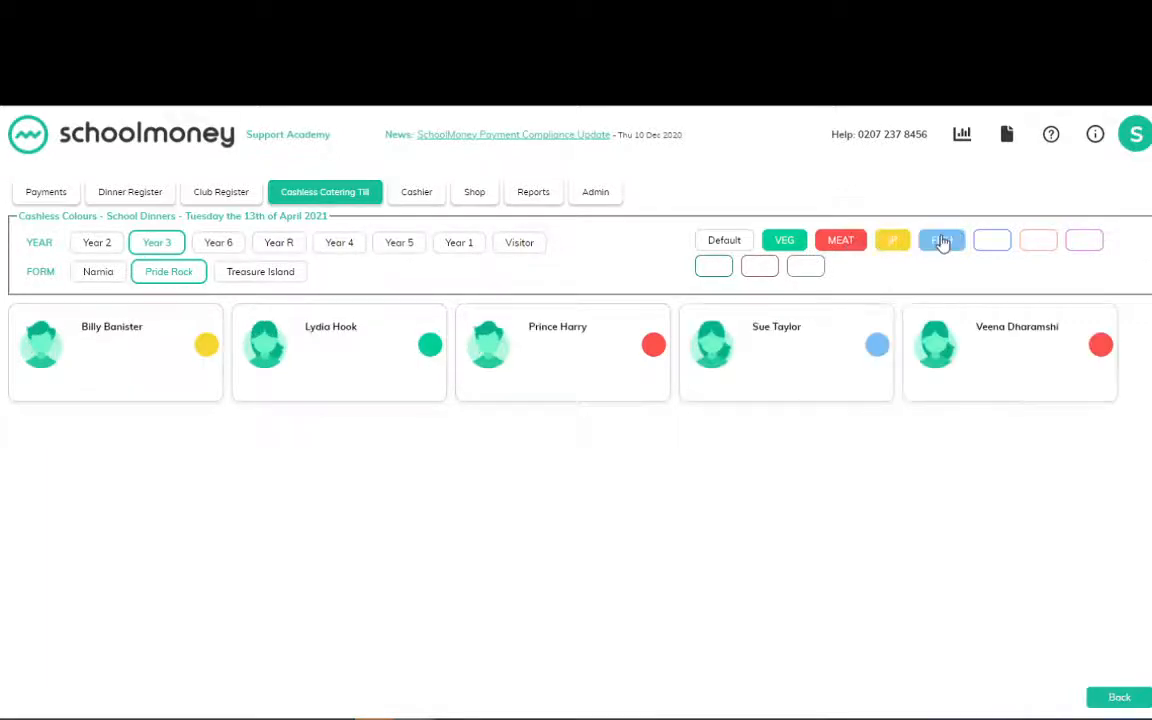
pyautogui.click(940, 240)
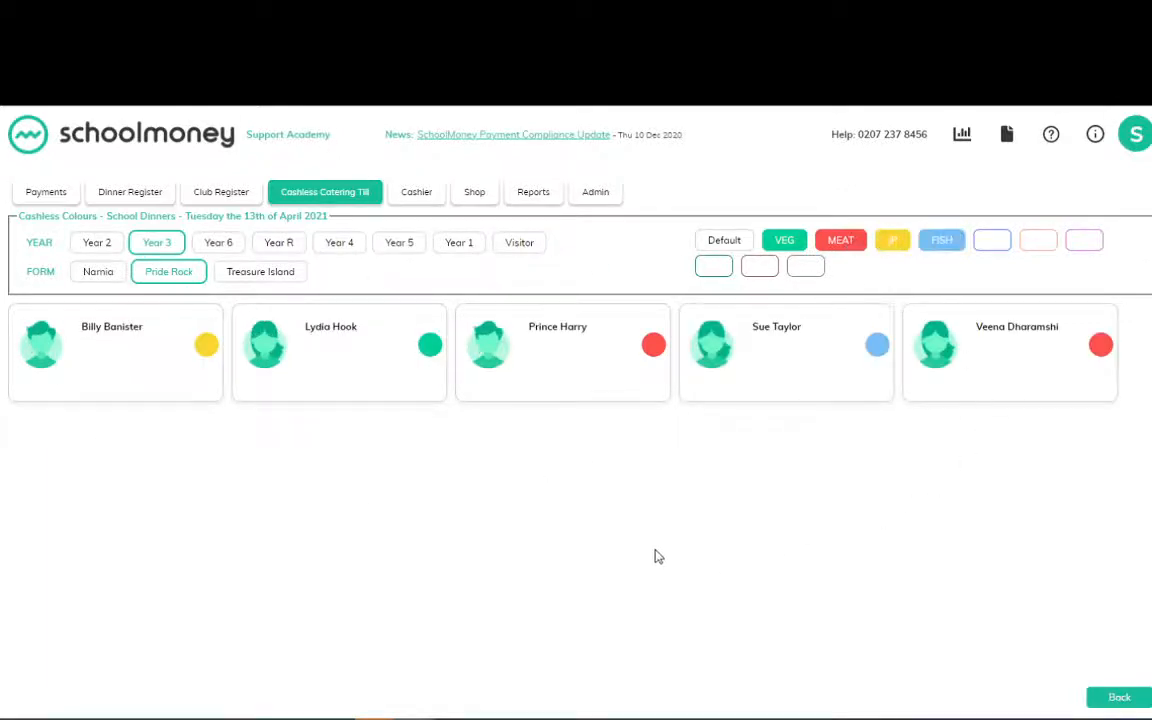
pyautogui.moveTo(612, 528)
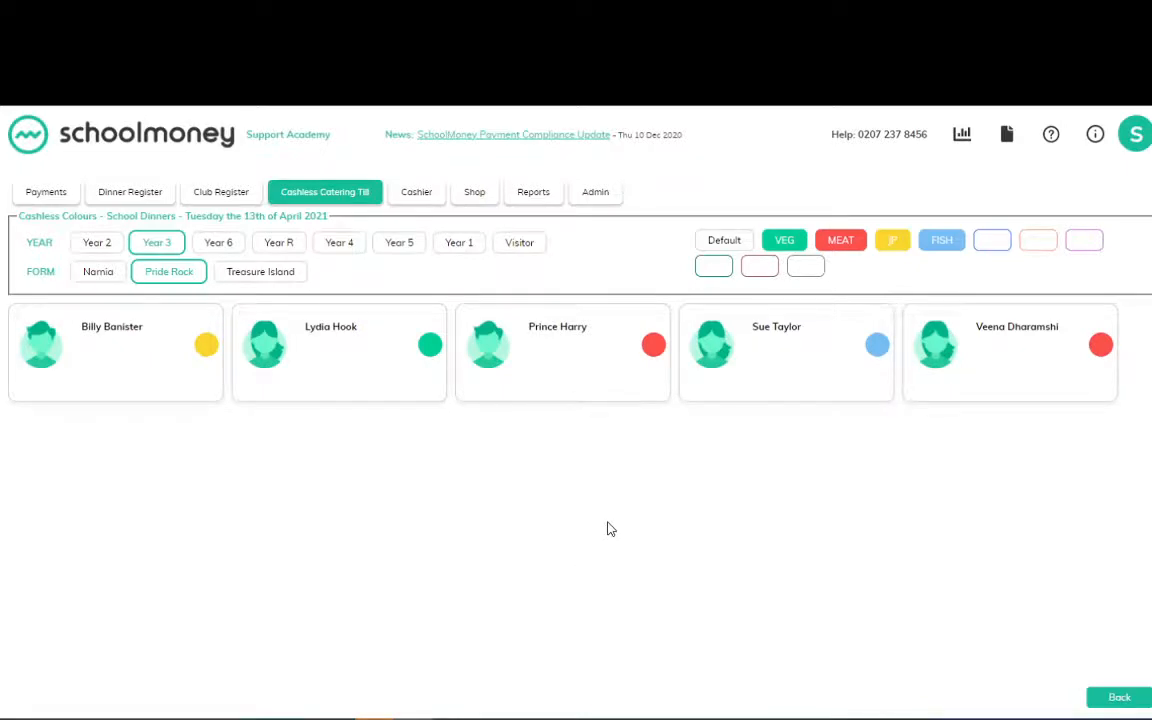